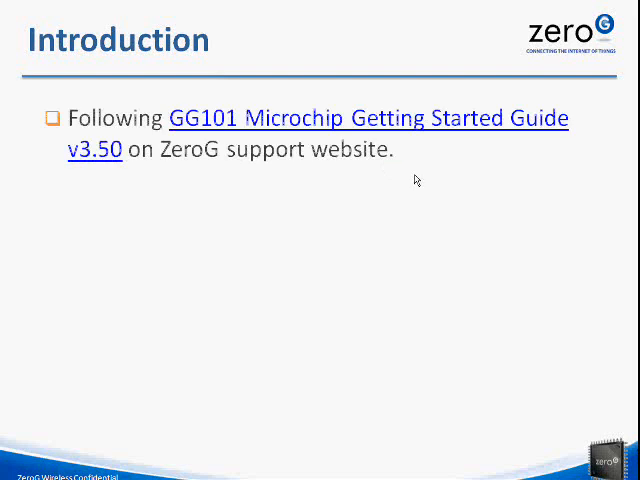
mouse_move(416, 172)
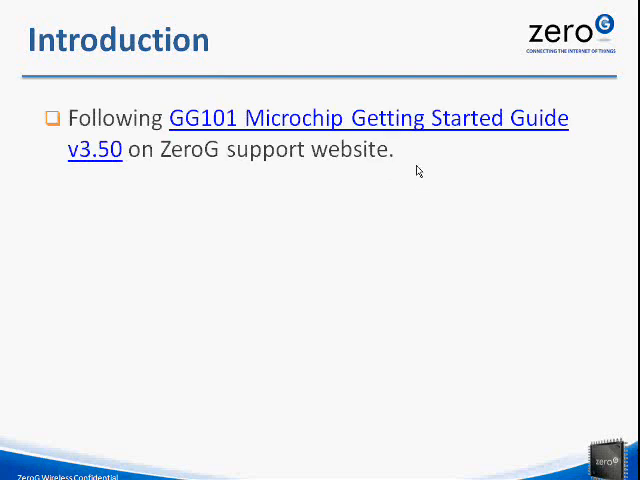
mouse_move(424, 176)
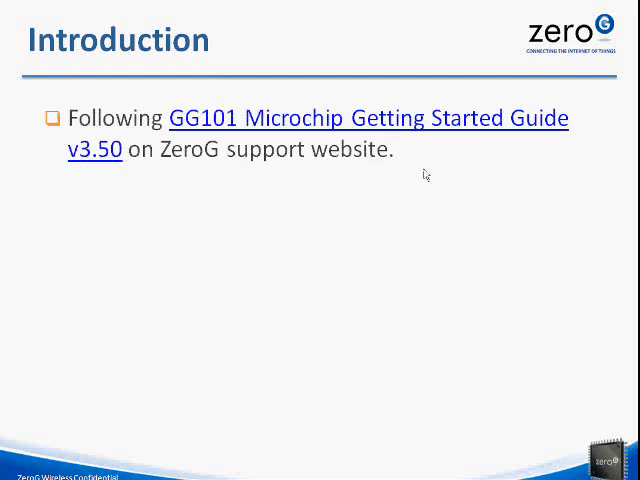
mouse_move(610, 176)
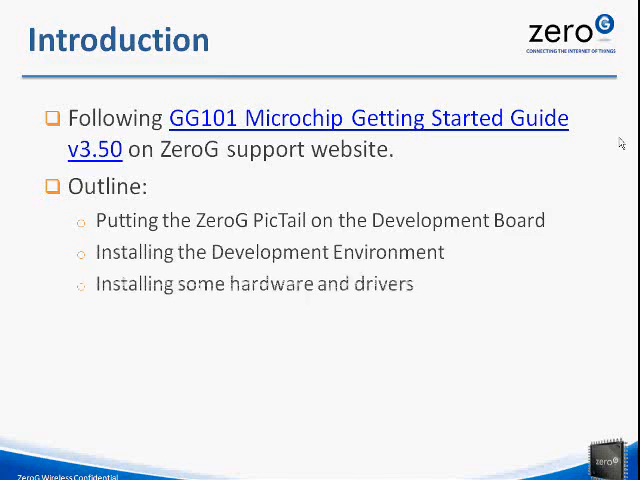
mouse_move(570, 216)
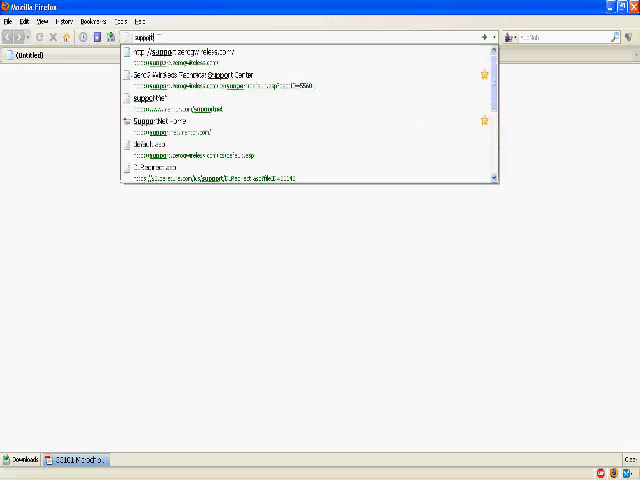
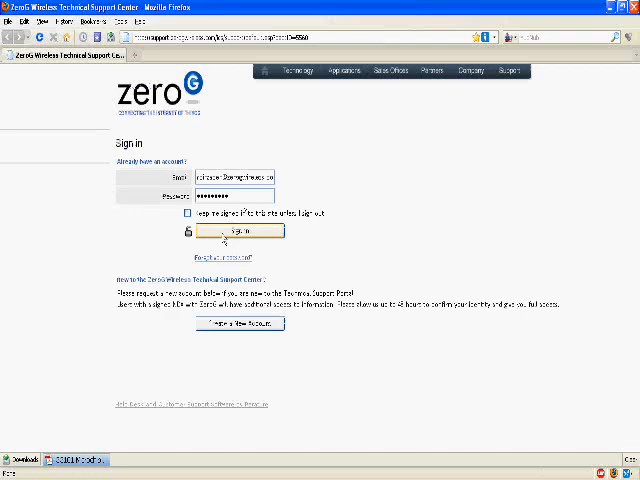
Sign in to the ZeroG support center and go to Sales, Software and Documentation
click(240, 232)
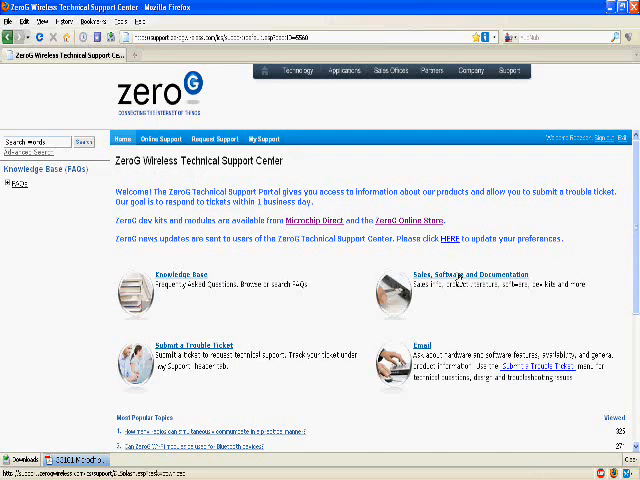
click(466, 274)
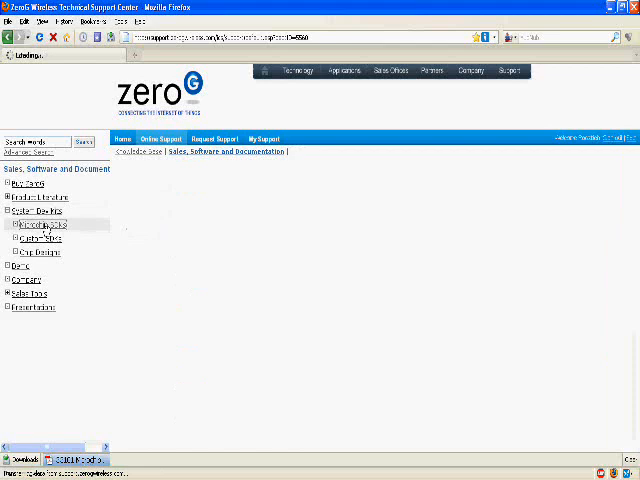
Download the GG101 Microchip Getting Started Guide PDF from the Microchip document list
click(40, 224)
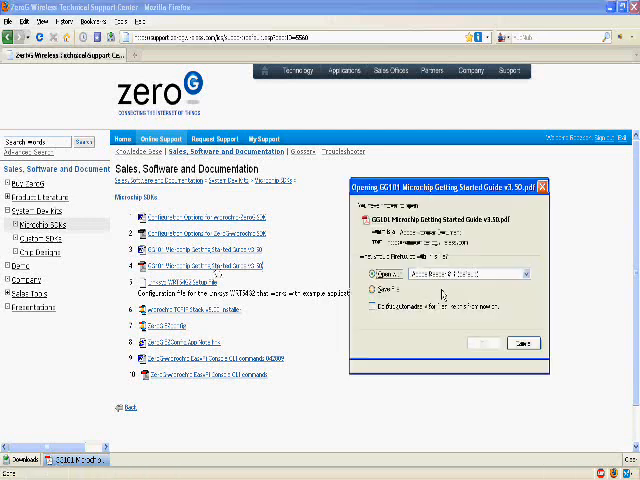
click(494, 344)
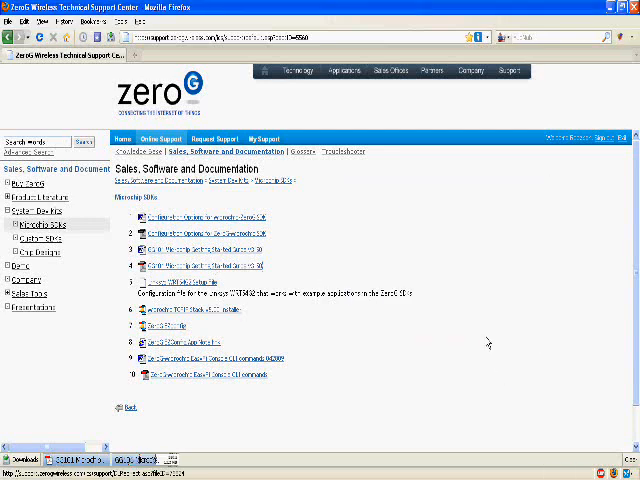
mouse_move(474, 328)
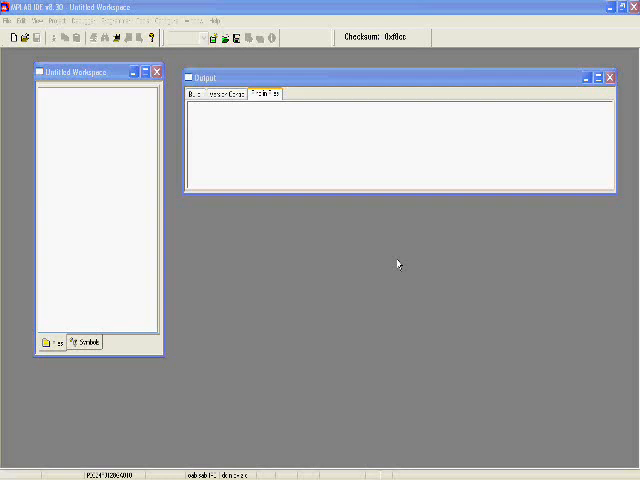
mouse_move(392, 296)
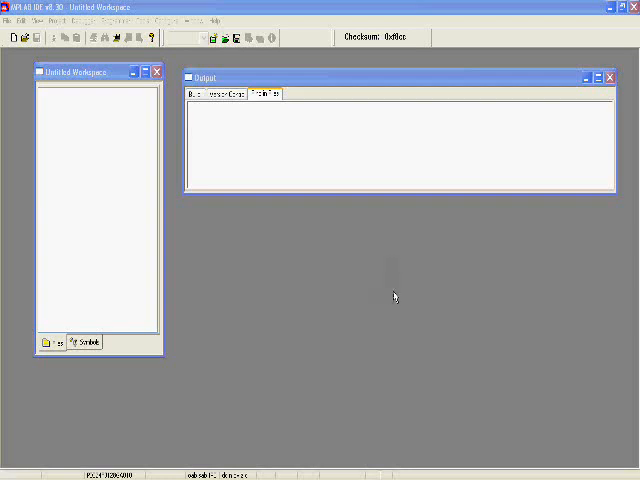
mouse_move(386, 324)
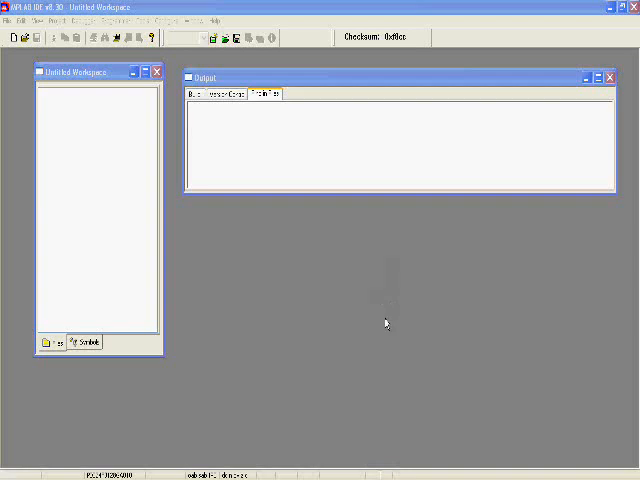
mouse_move(404, 308)
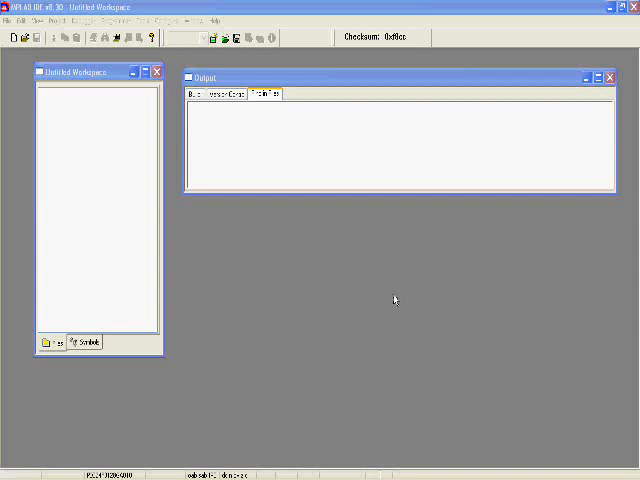
mouse_move(388, 300)
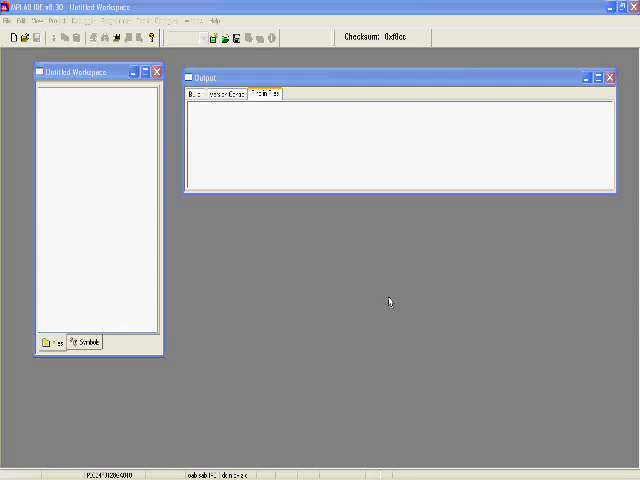
mouse_move(372, 296)
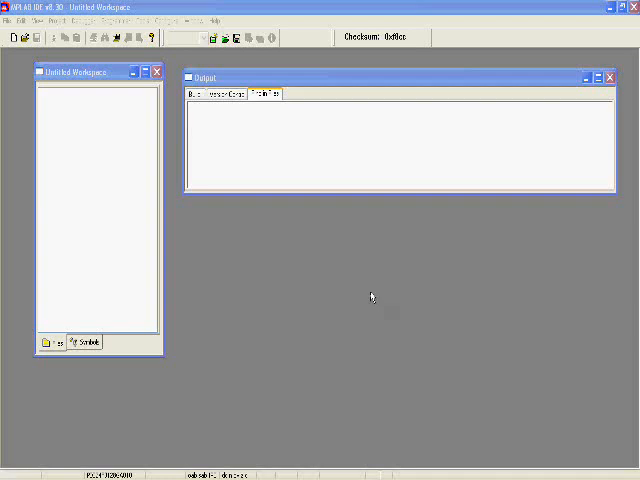
mouse_move(328, 254)
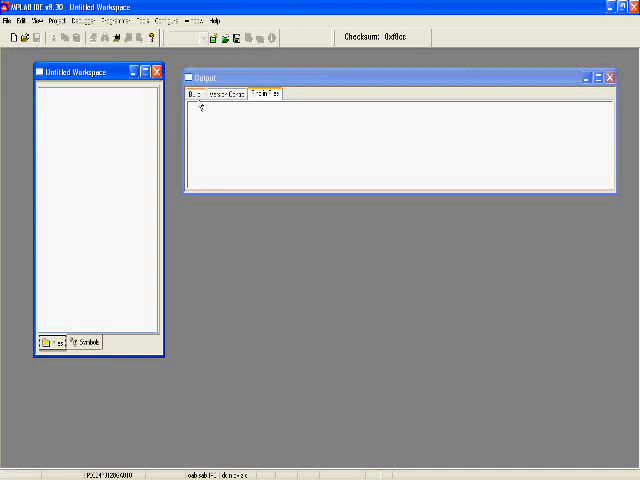
Load the TCP/IP demo app project from its demo folder into the MPLAB workspace
click(60, 18)
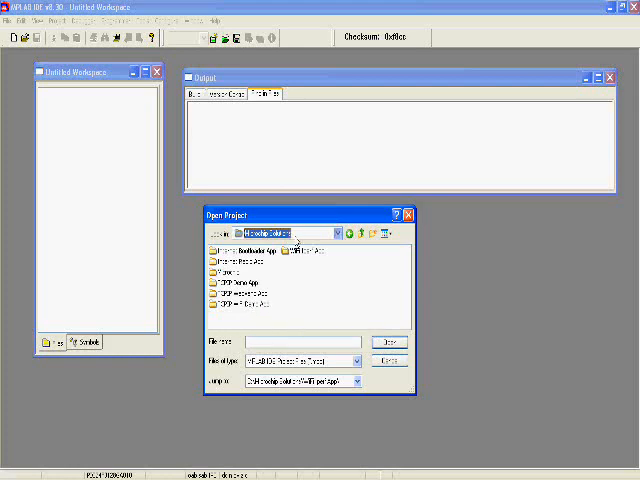
click(338, 232)
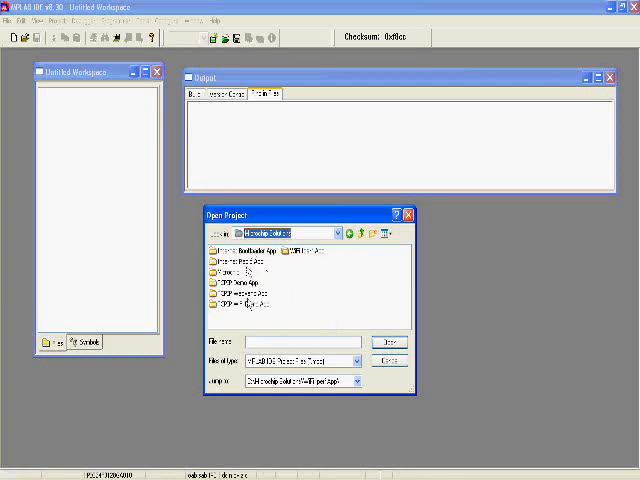
click(250, 312)
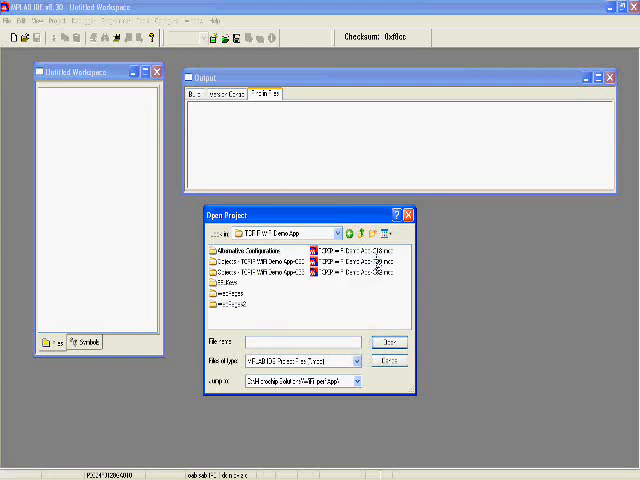
mouse_move(360, 276)
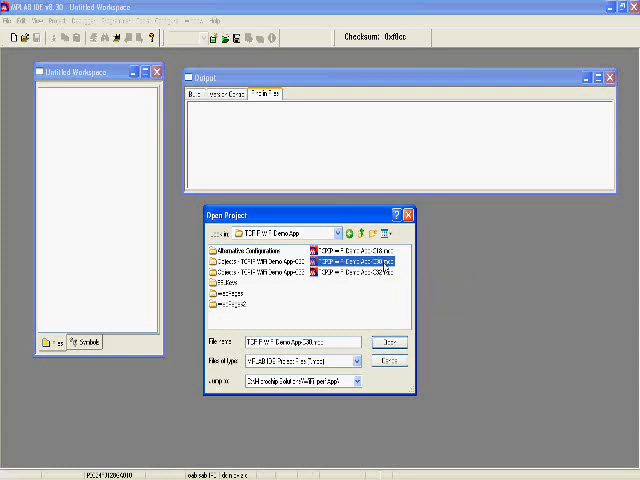
mouse_move(350, 272)
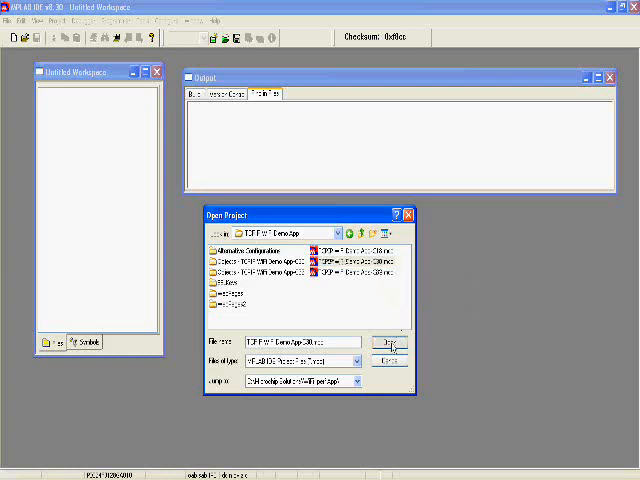
click(388, 342)
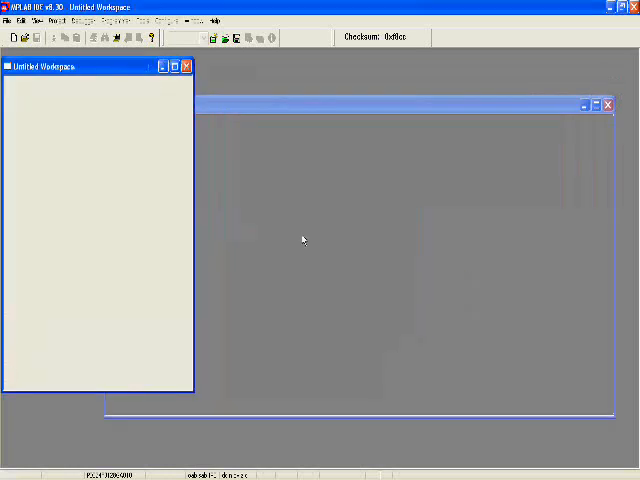
mouse_move(200, 190)
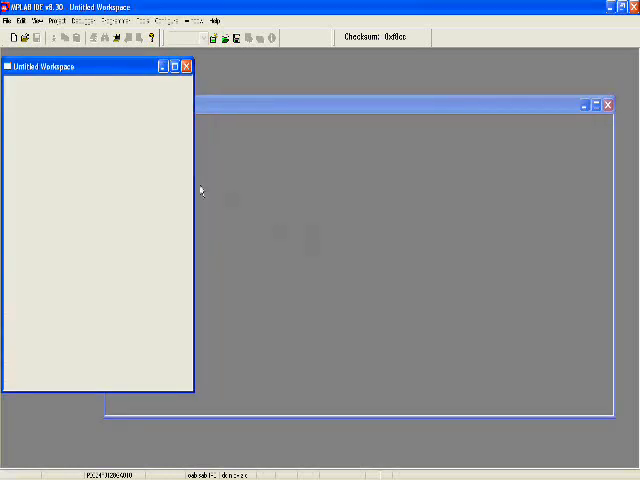
mouse_move(172, 188)
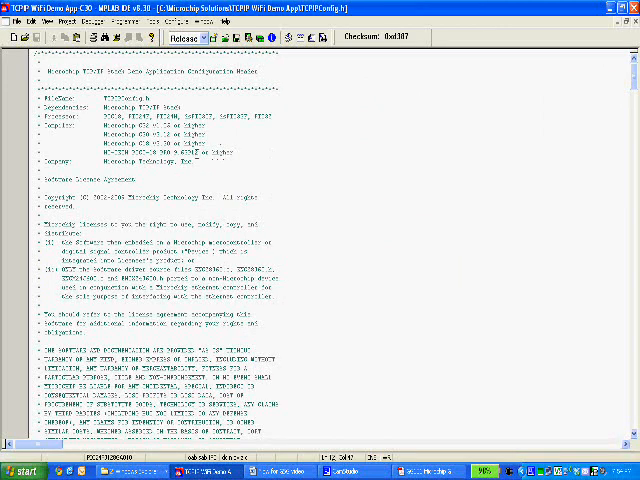
Search TCPIPConfig.h for the MY_DEFAULT define and jump to the default address block
key(ctrl+f)
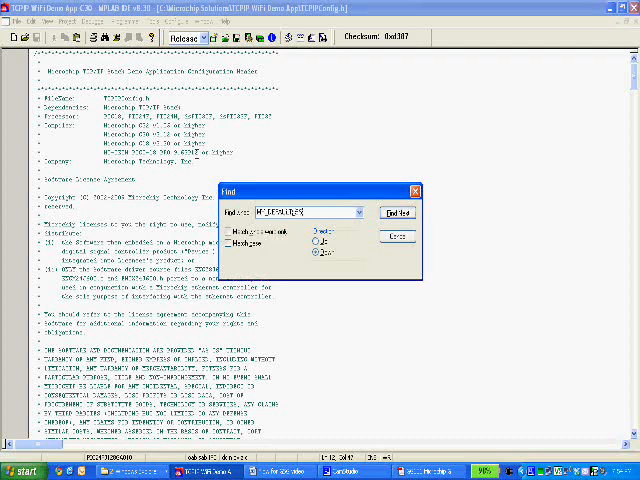
click(396, 214)
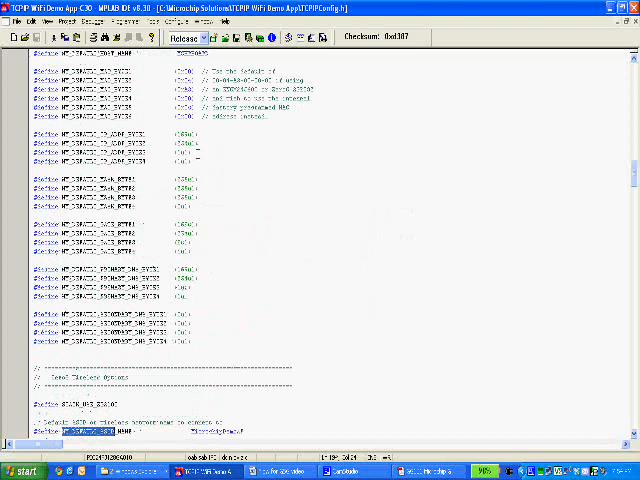
scroll(down, 3)
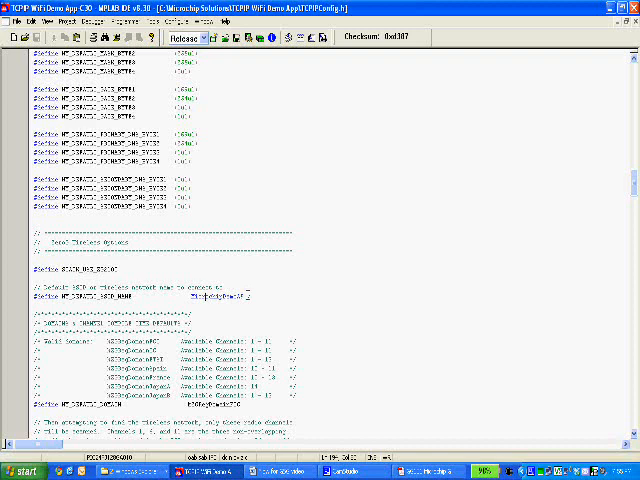
double_click(216, 296)
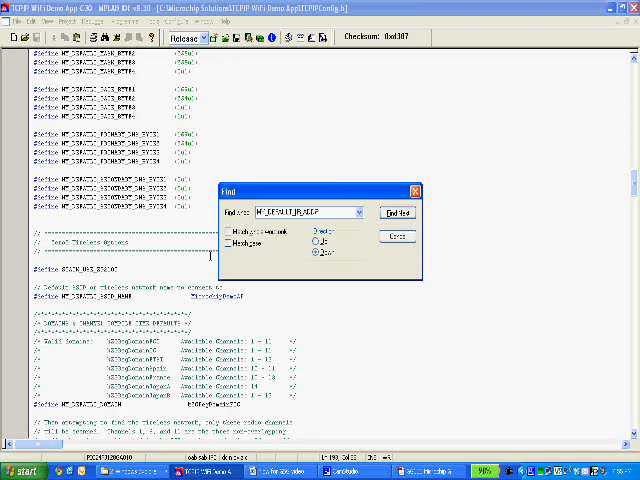
Find the next default define and show the block from the host name setting onward
click(396, 212)
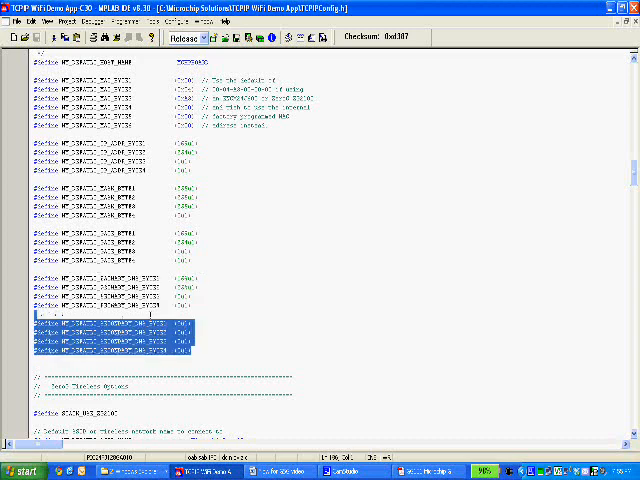
scroll(up, 3)
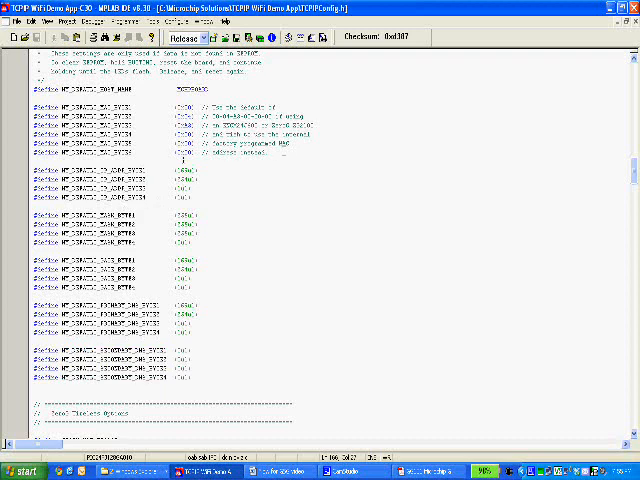
drag(34, 118, 330, 158)
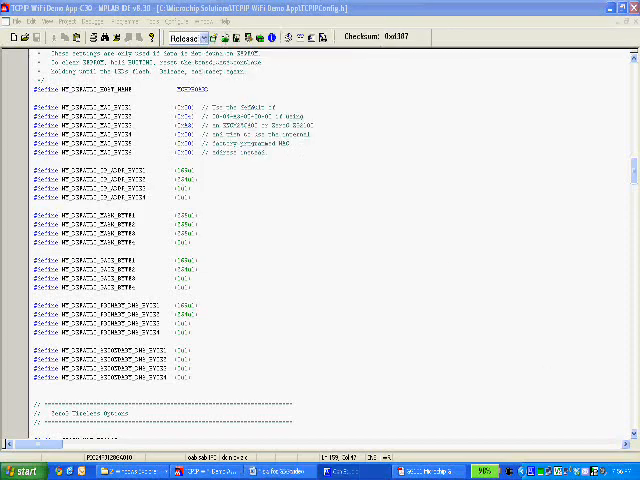
Scroll TCPIPConfig.h to the WiFi section with MY_DEFAULT_SSID_NAME and network type defines
scroll(down, 3)
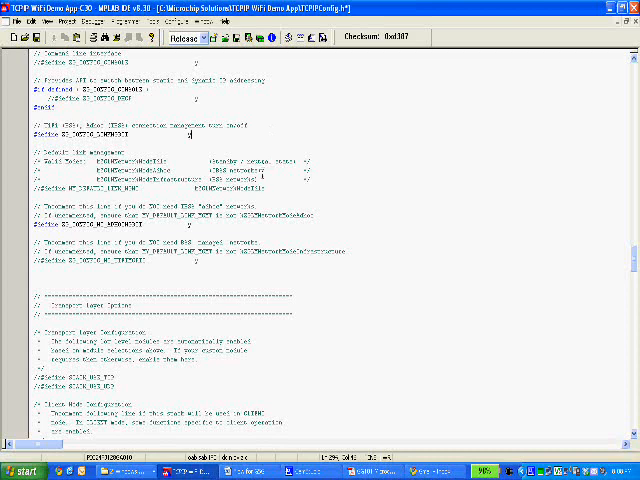
scroll(up, 3)
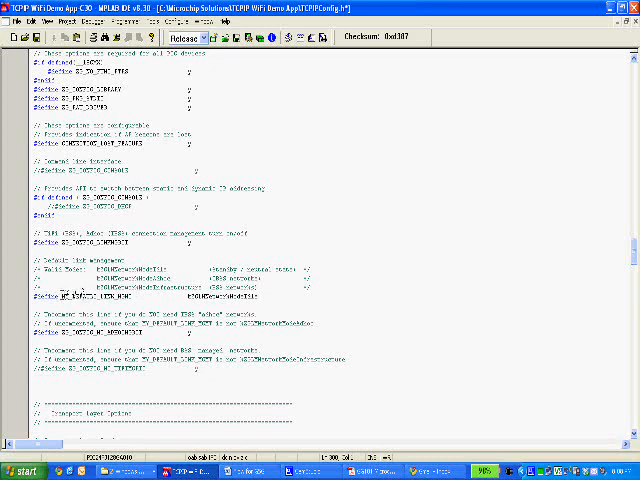
double_click(90, 298)
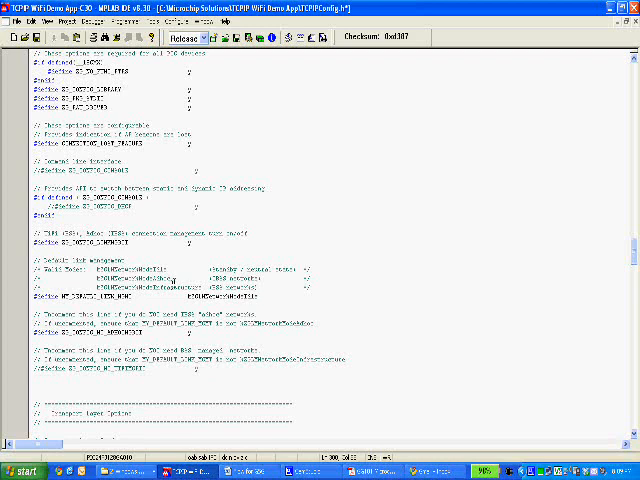
double_click(128, 284)
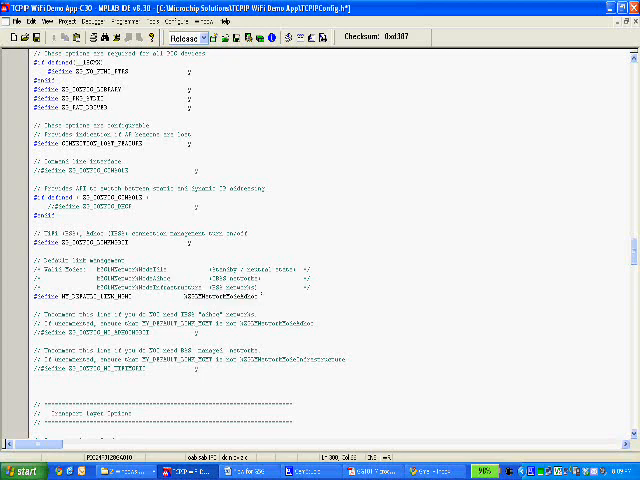
scroll(down, 3)
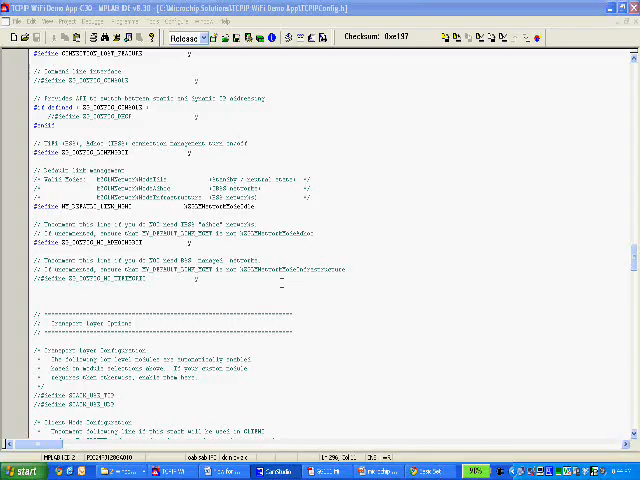